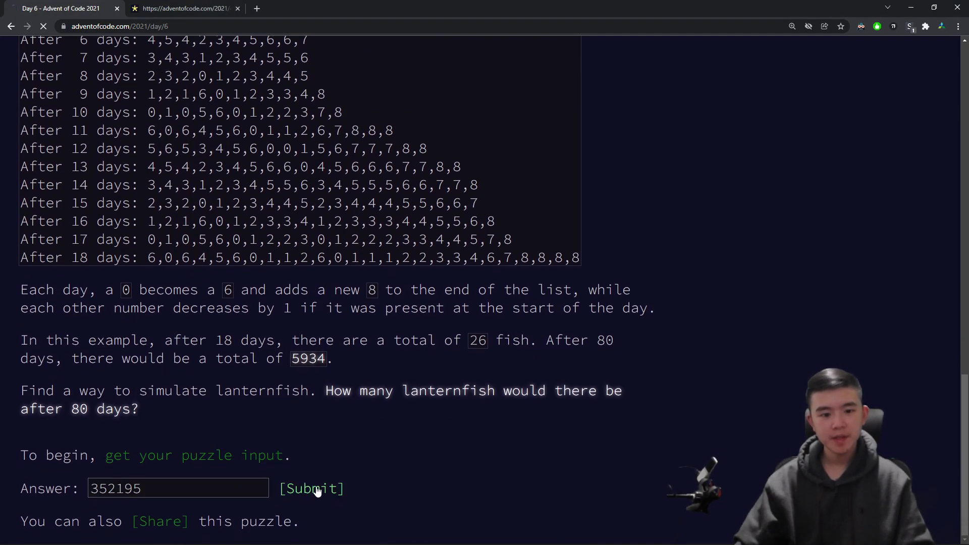
click(311, 489)
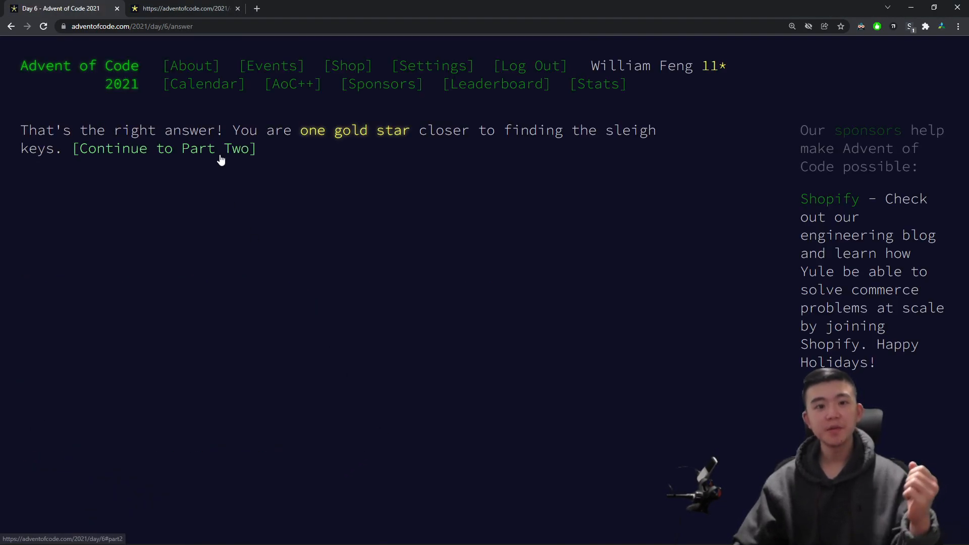
click(165, 148)
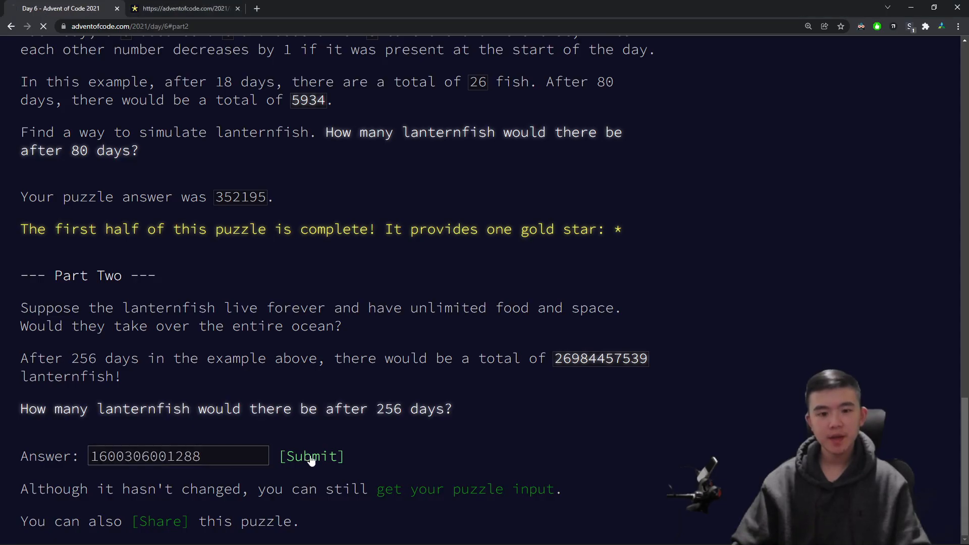
click(311, 456)
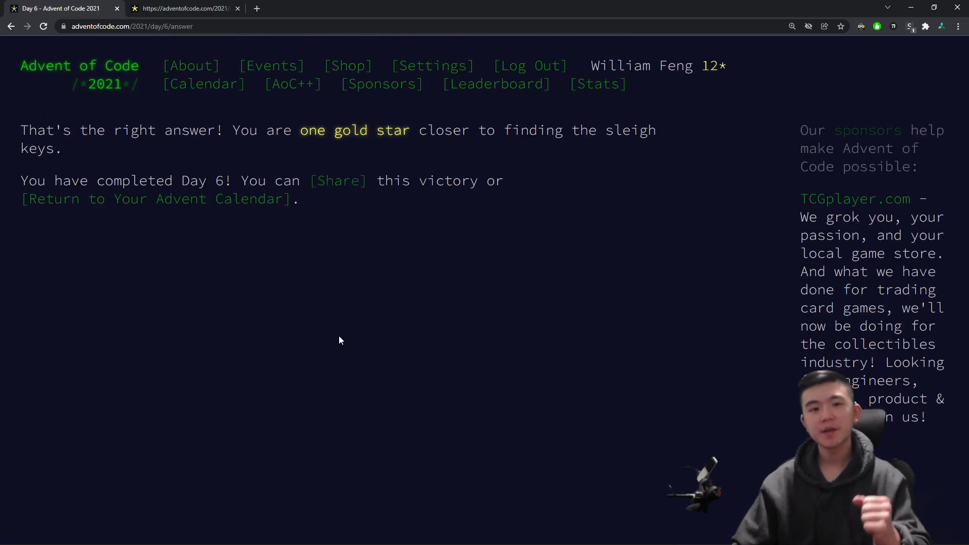
click(157, 199)
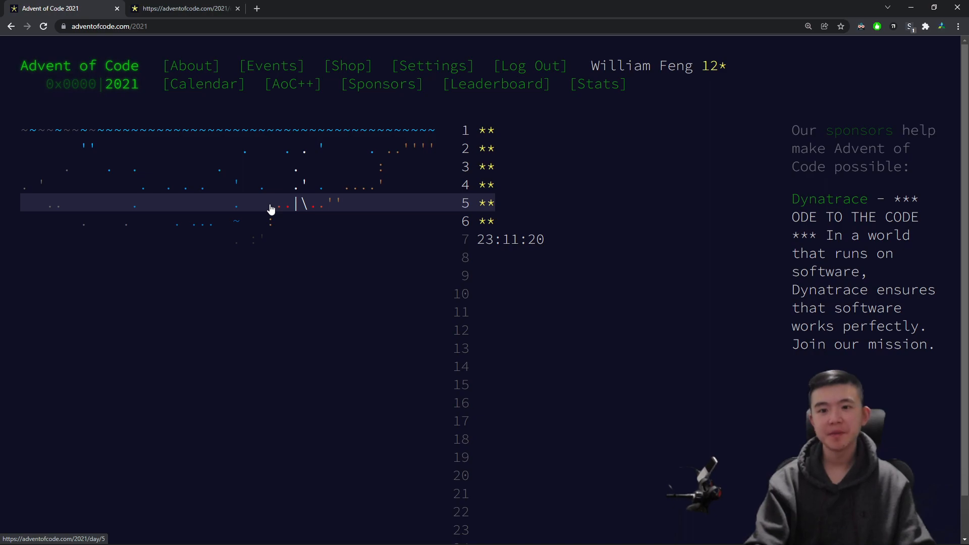
Open Day 6: Lanternfish from the calendar and read through the rules and example simulation
click(464, 221)
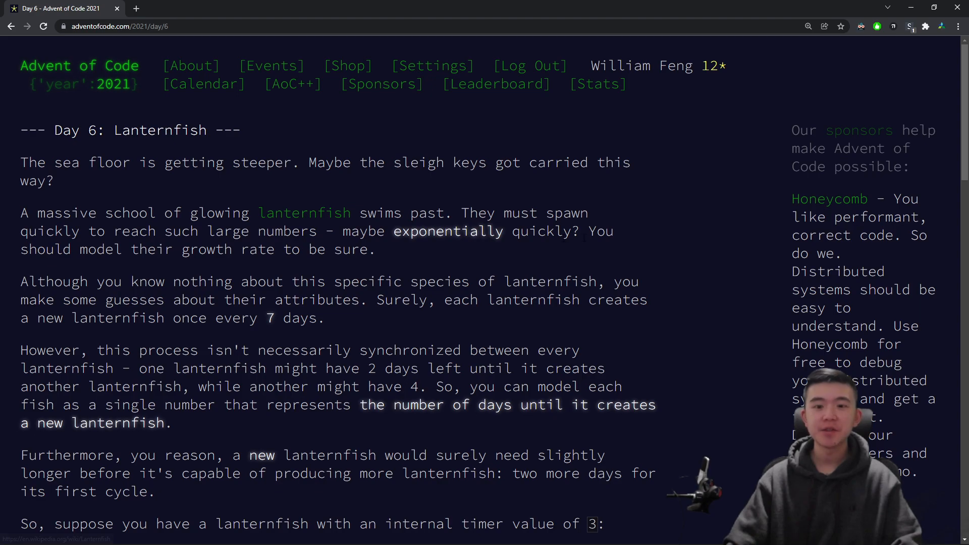
mouse_move(645, 236)
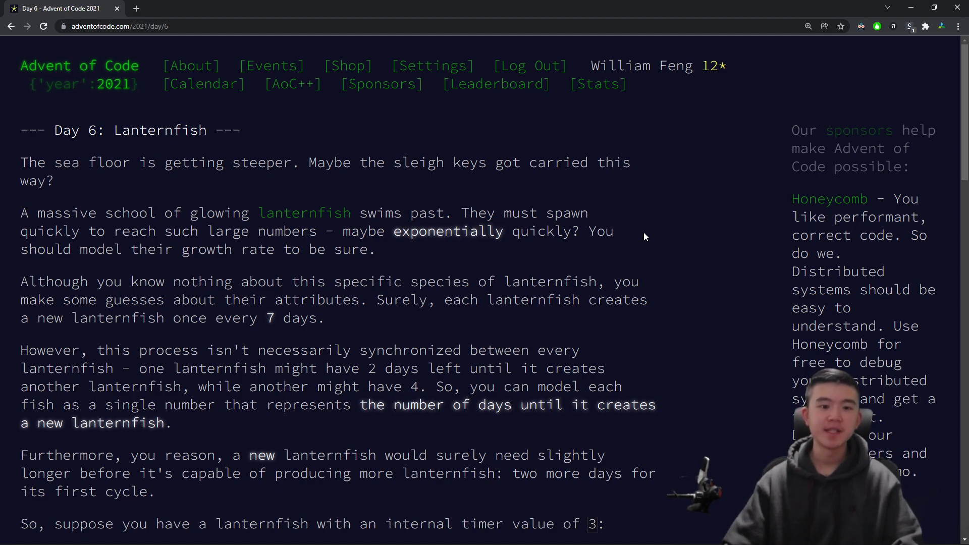
scroll(down, 3)
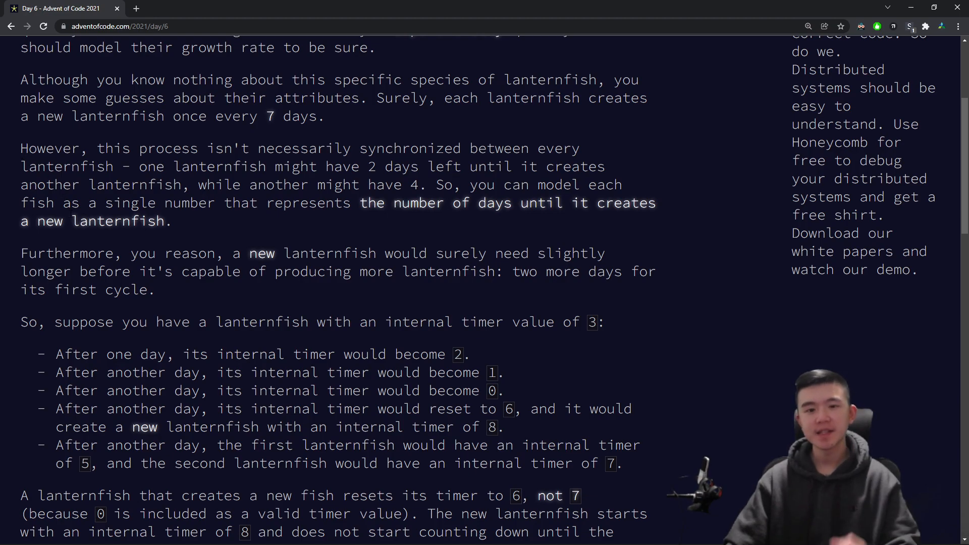
scroll(down, 3)
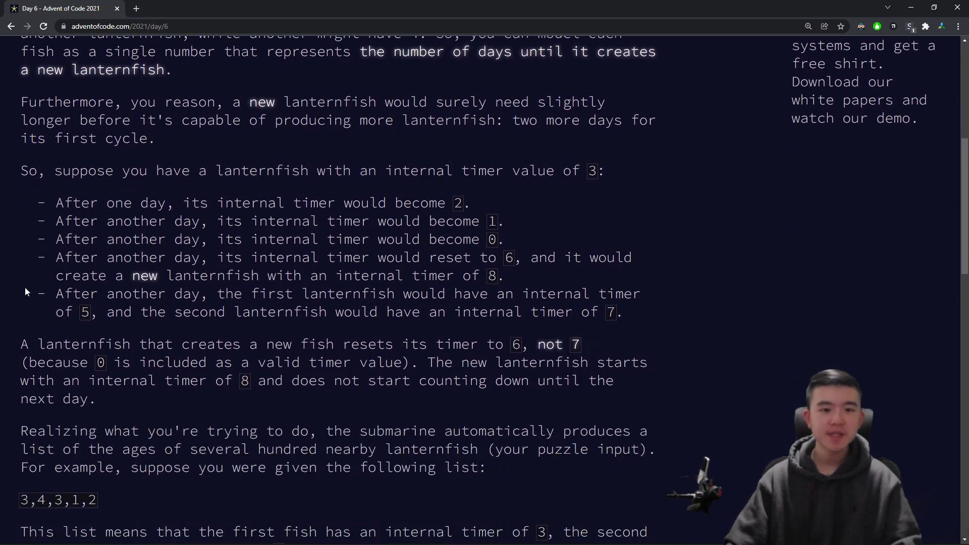
scroll(down, 3)
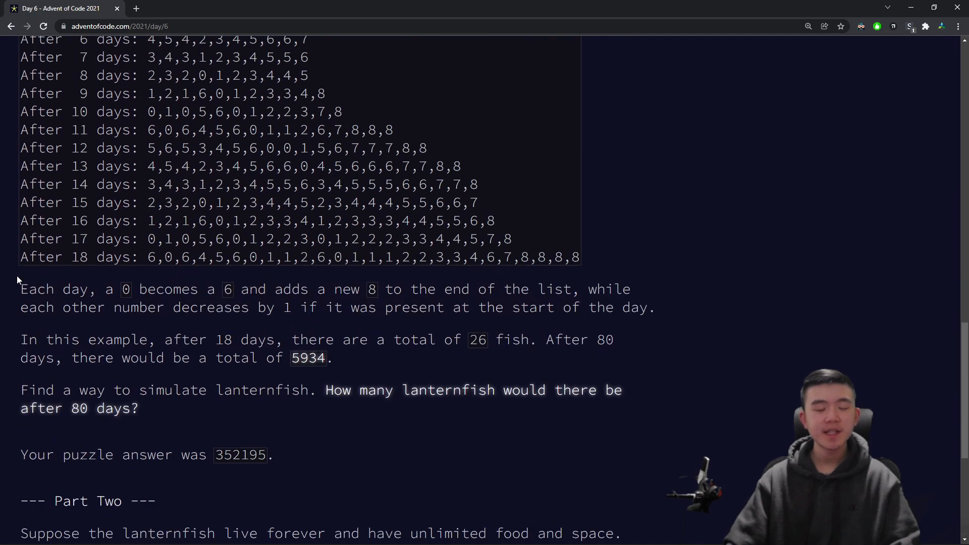
scroll(down, 3)
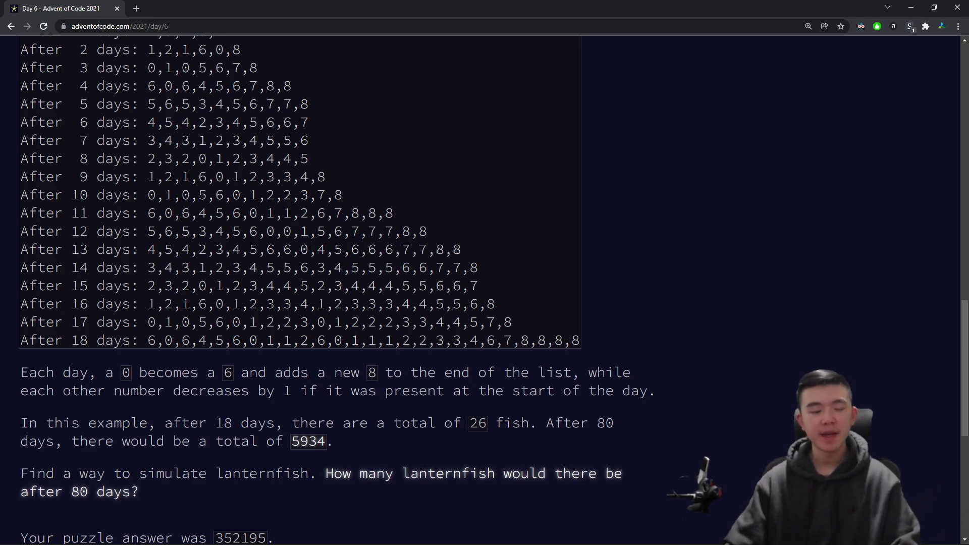
Scroll on through the puzzle down to the accepted Part Two answer
scroll(down, 3)
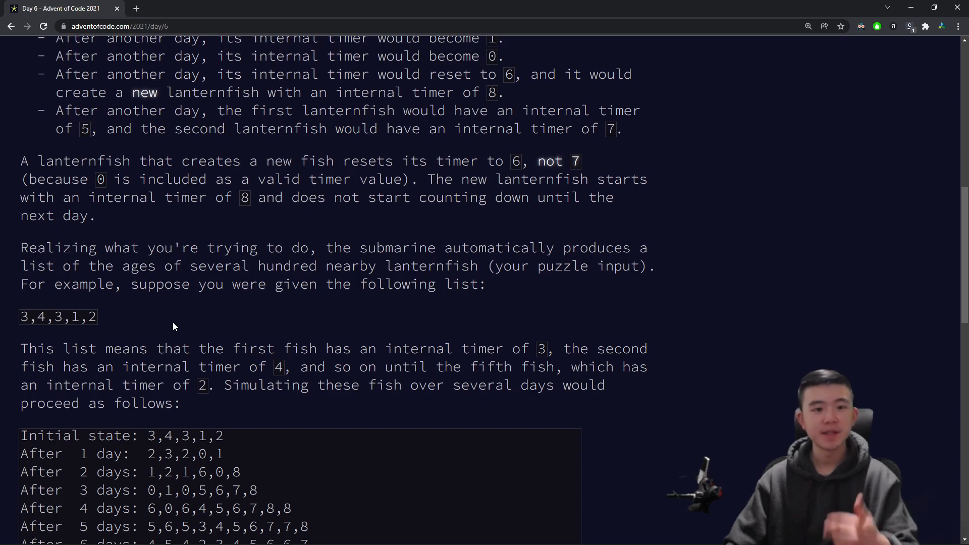
scroll(up, 3)
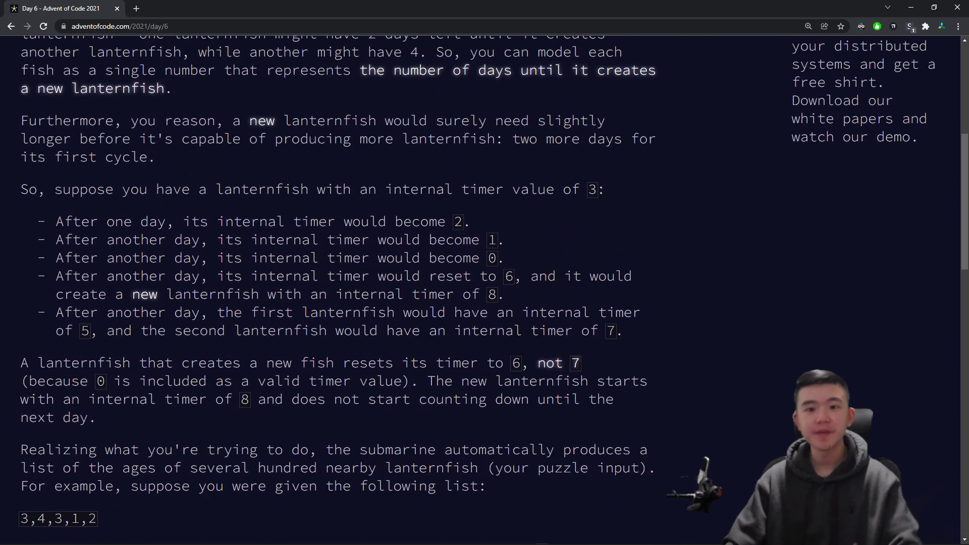
scroll(down, 3)
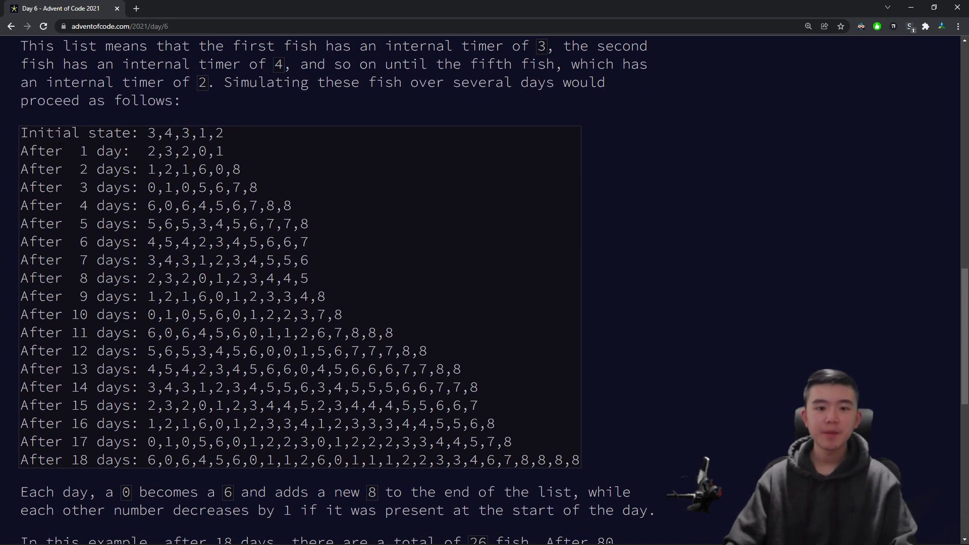
scroll(down, 3)
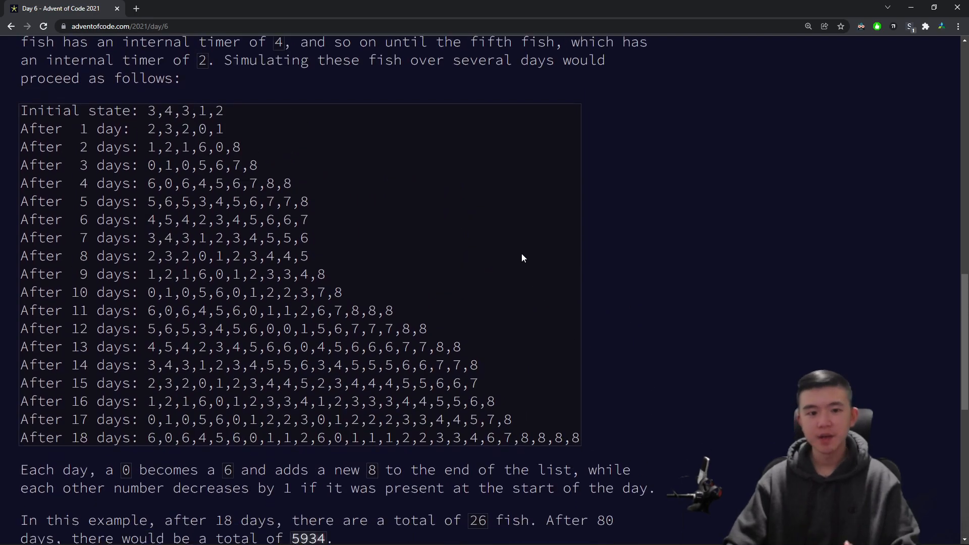
scroll(down, 3)
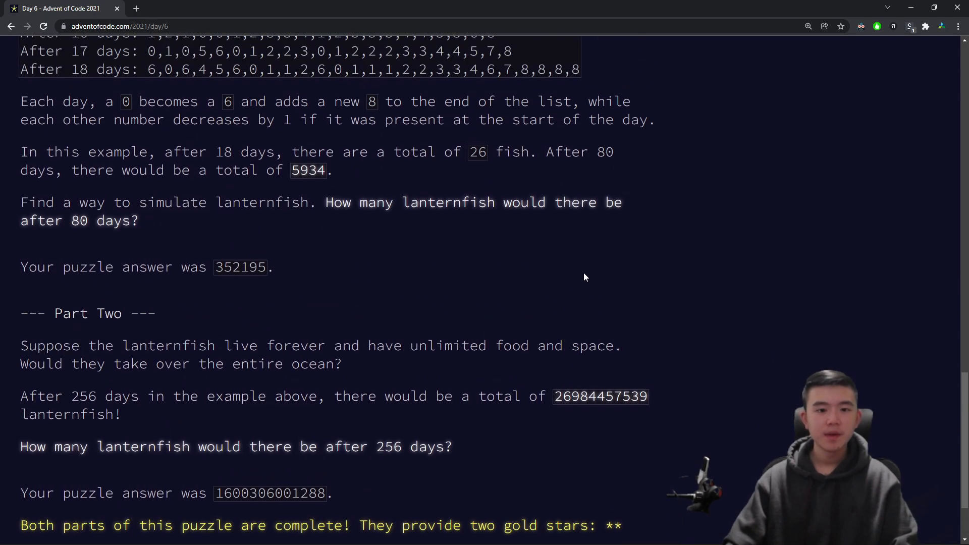
click(150, 533)
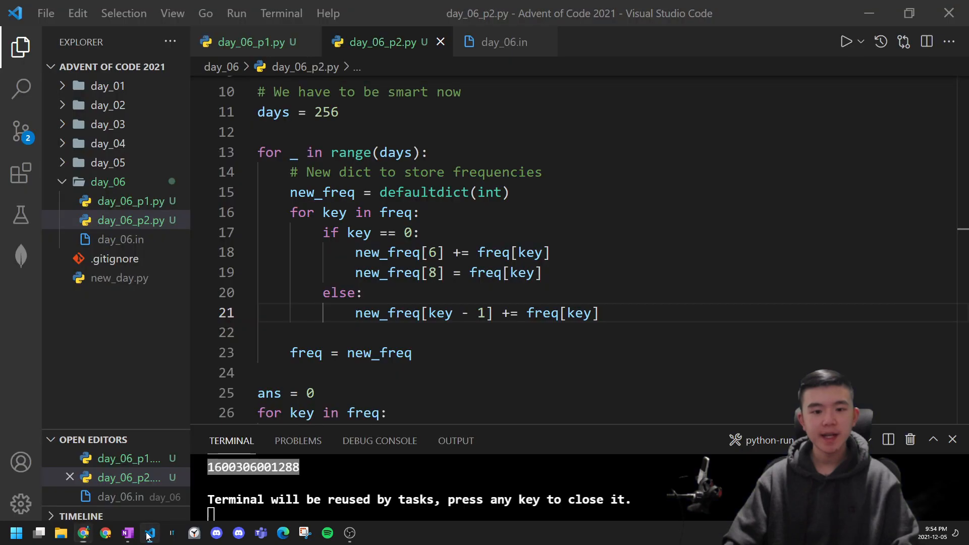
click(127, 533)
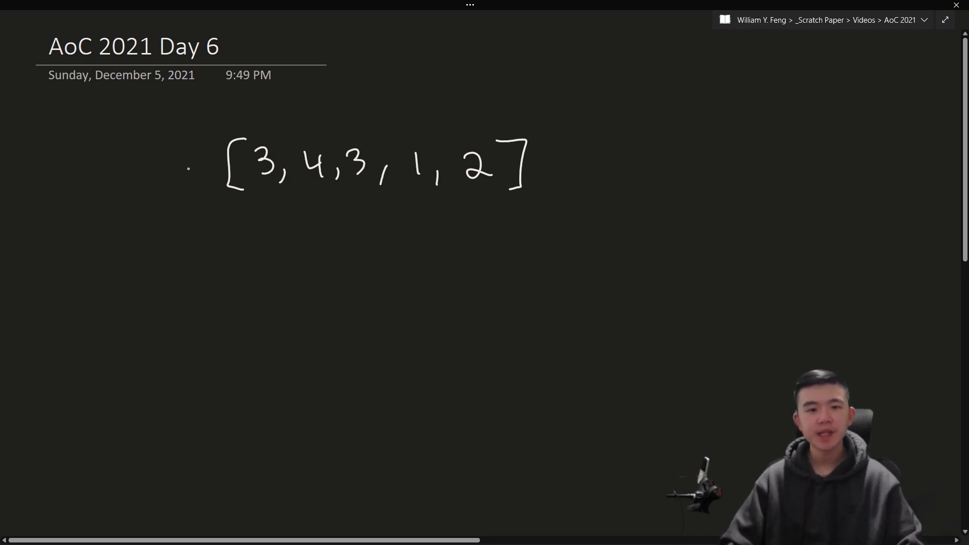
Handwrite the [3,4,3,1,2] → [2,3,2,0,2] update with rules: decrease all counters, reset 0s to 6, add an 8
drag(185, 172, 198, 242)
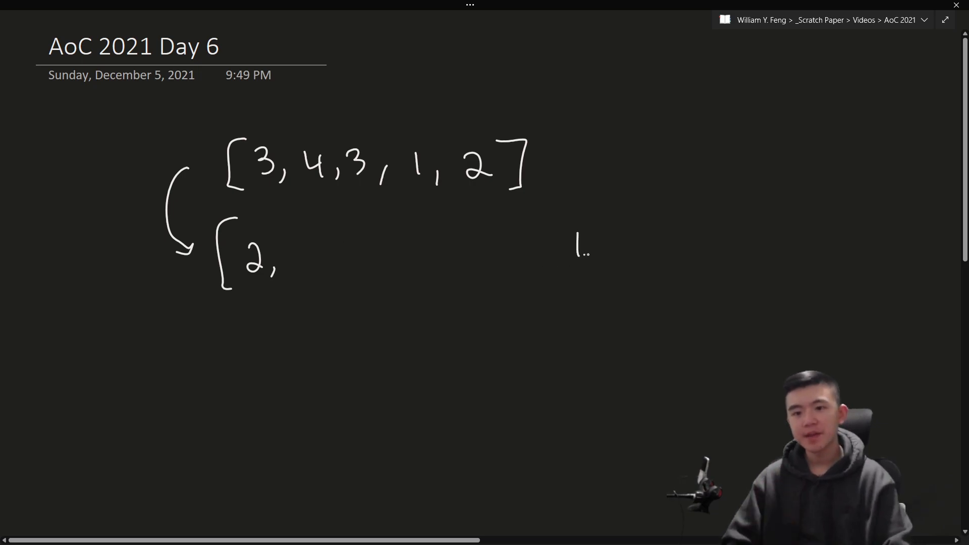
text(decrease all counters)
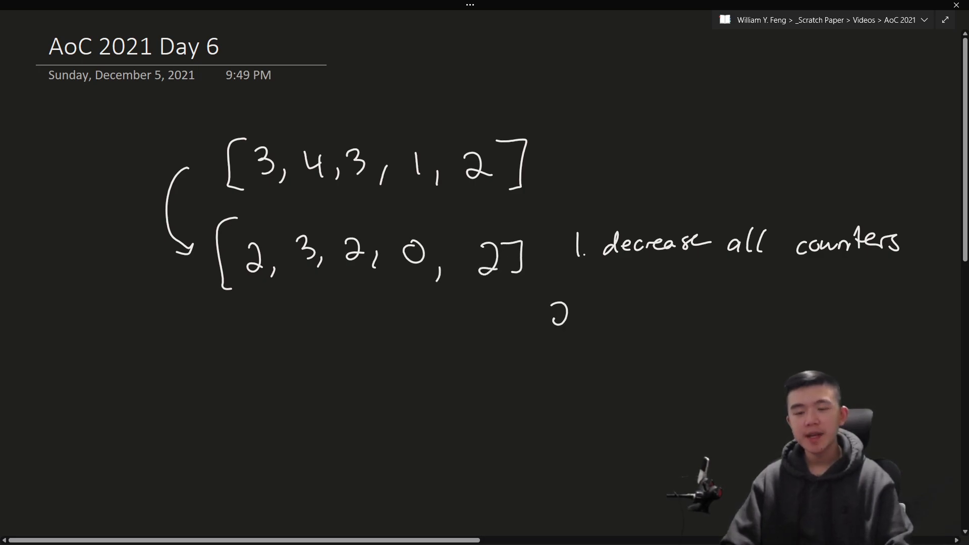
text(2. rest)
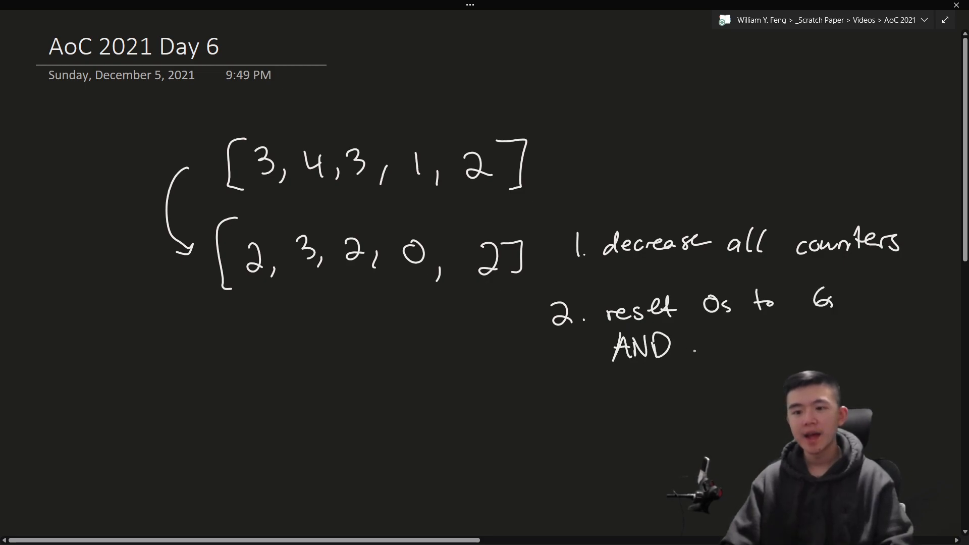
text(add)
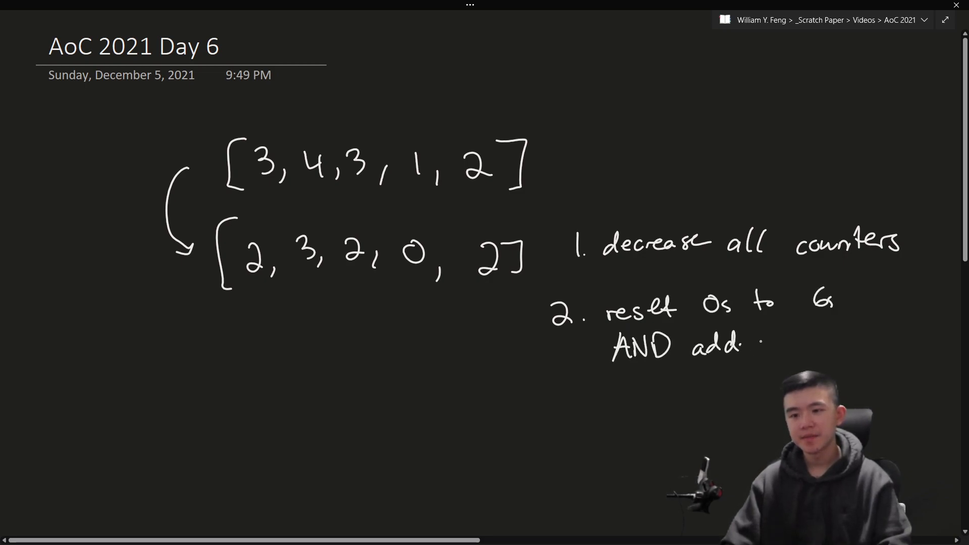
text(an 8)
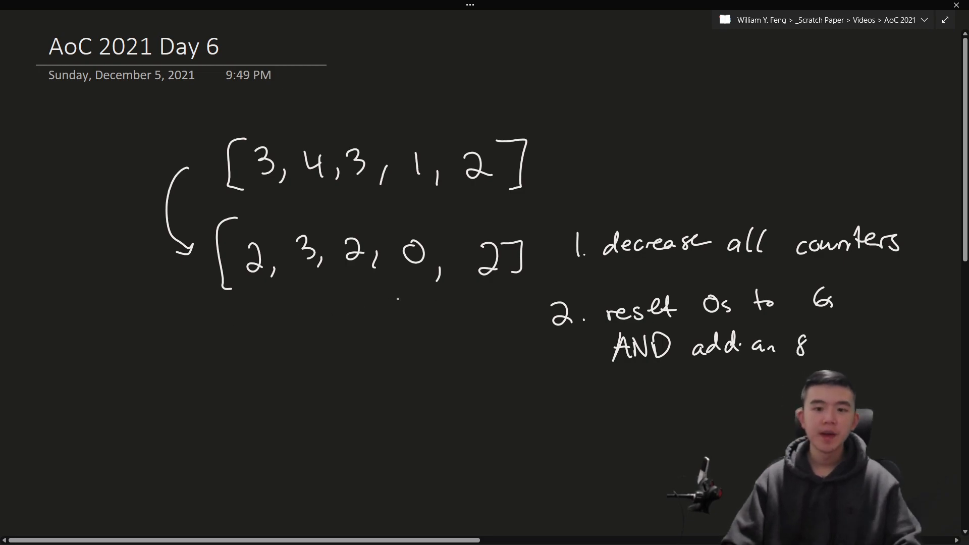
drag(408, 306, 370, 371)
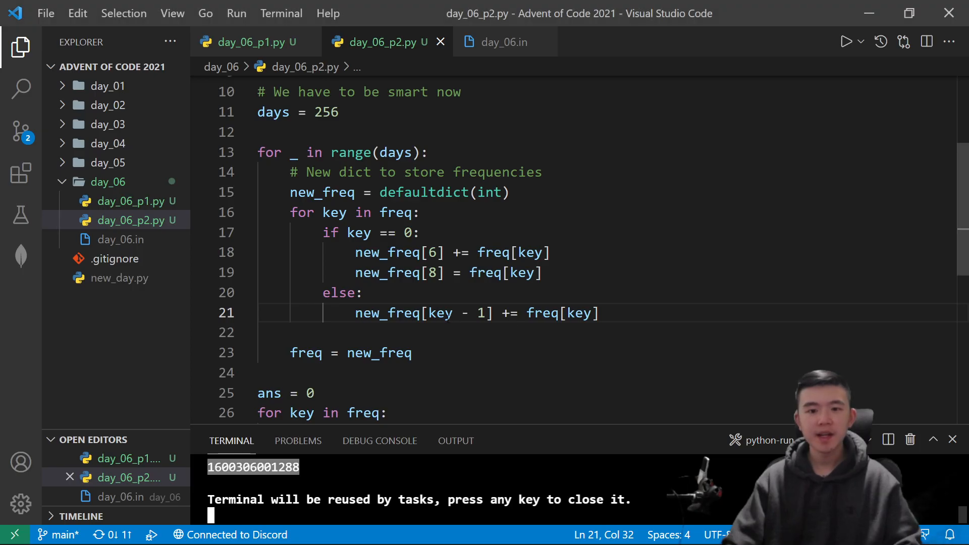
Show the day_06_p1.py brute-force simulation and scroll through its code
click(253, 43)
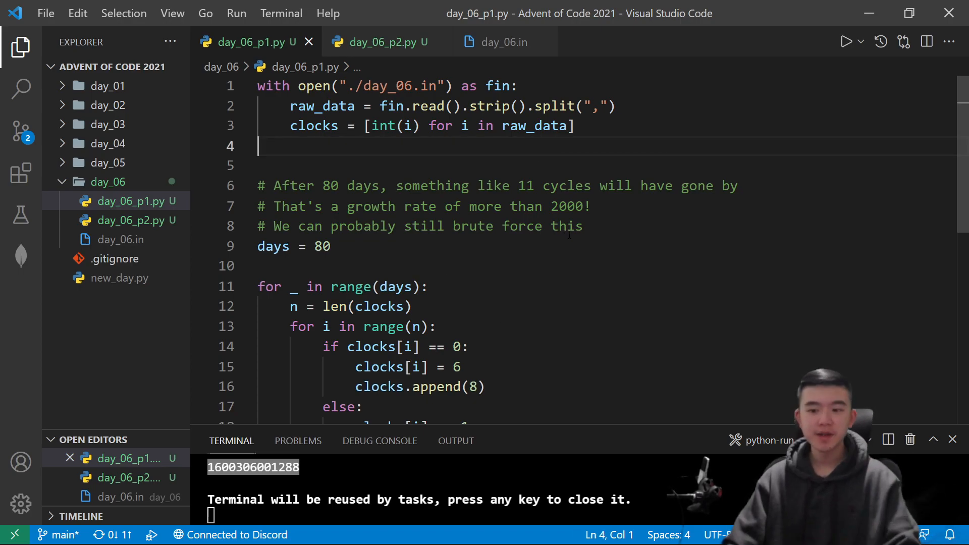
scroll(down, 3)
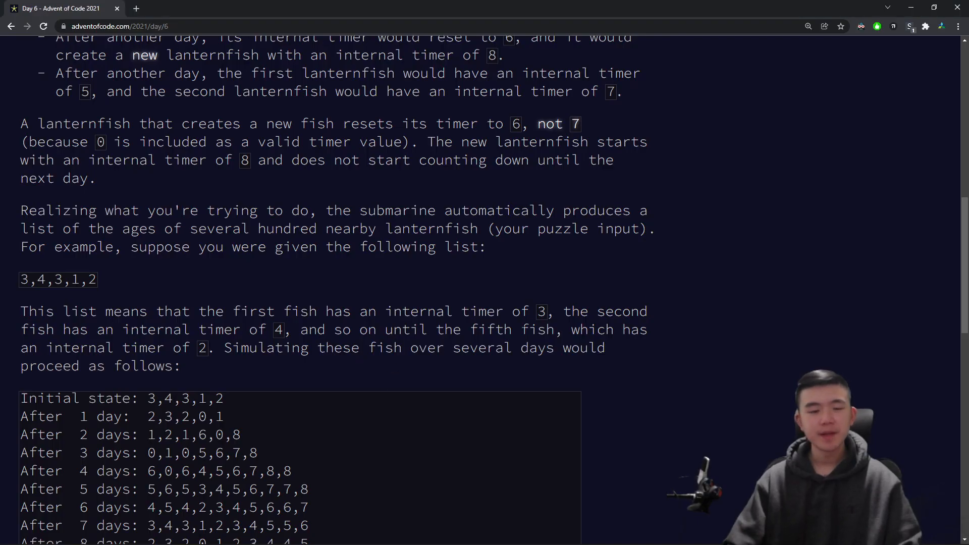
scroll(down, 3)
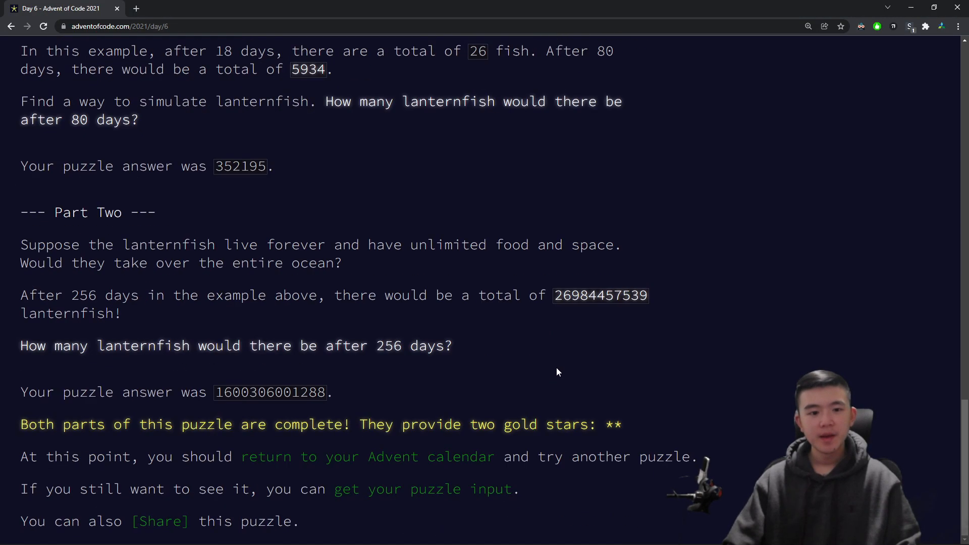
mouse_move(544, 439)
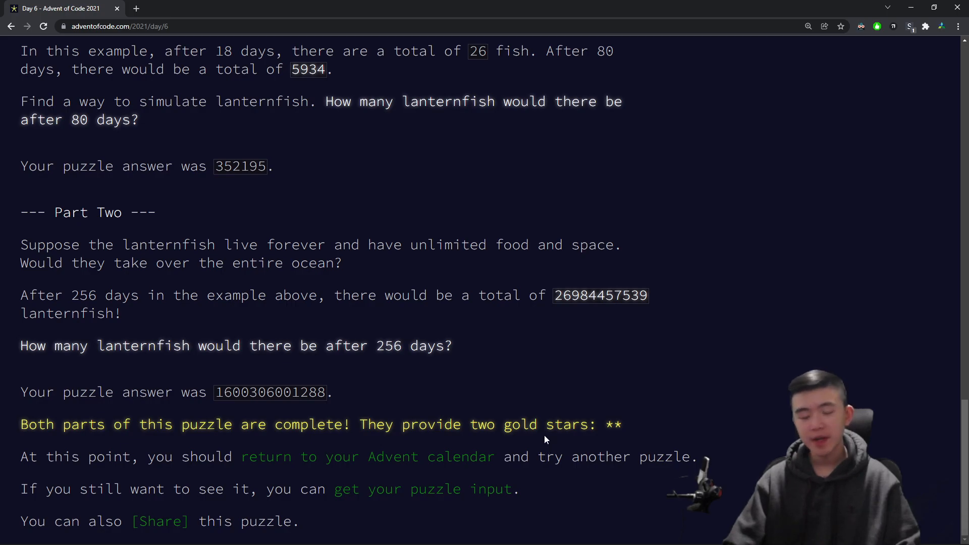
mouse_move(526, 389)
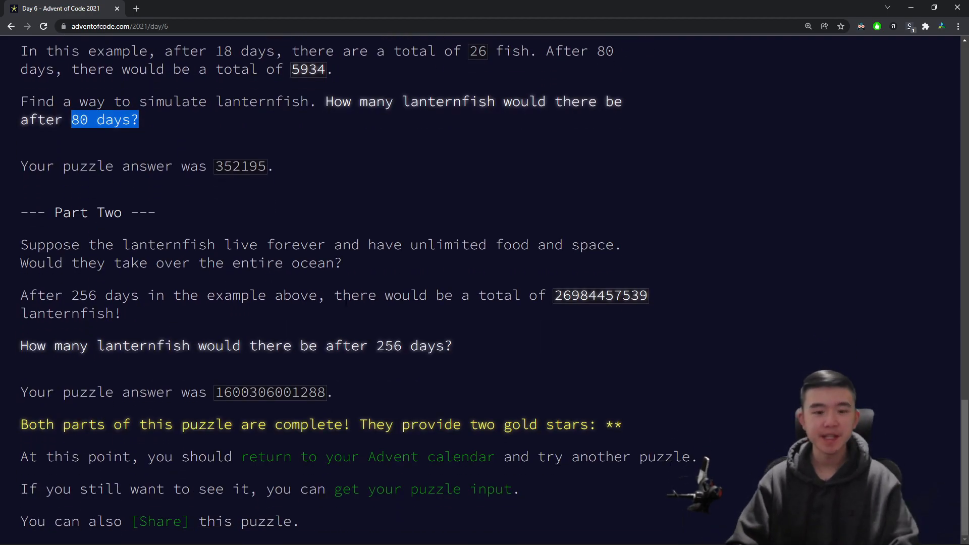
mouse_move(534, 323)
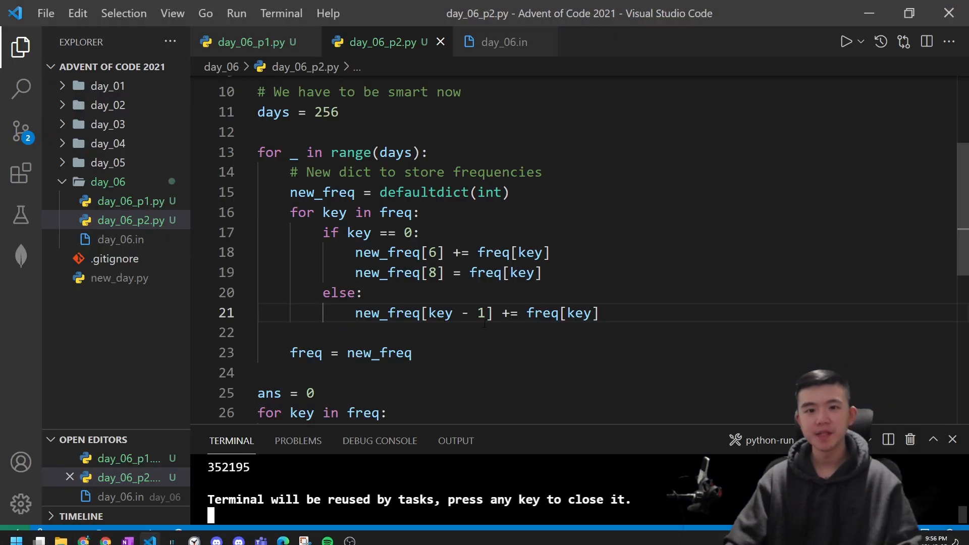
Scroll the Day 6 solution code with 352195 in the terminal
scroll(down, 3)
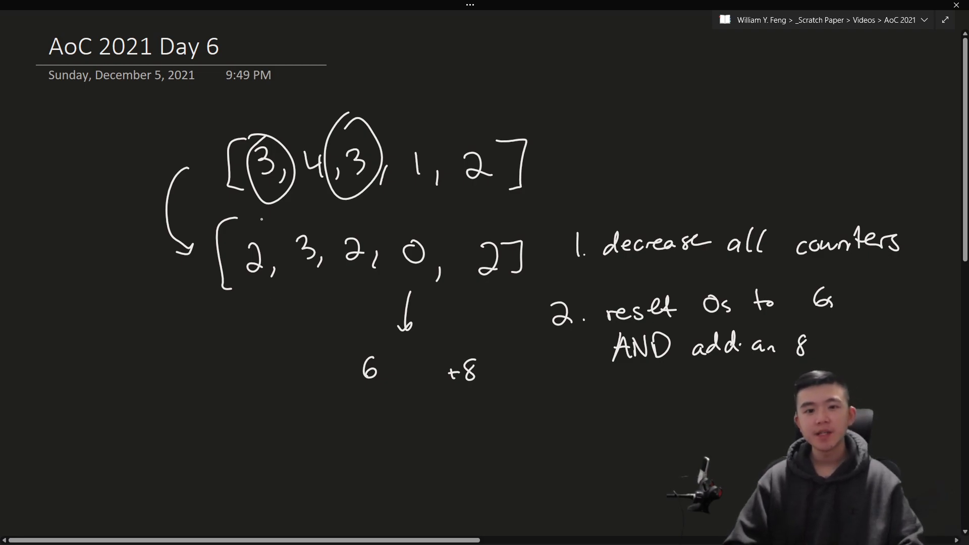
Circle both 2s in the second list and sketch curly braces labelled 'key' for a dictionary
drag(254, 248, 358, 248)
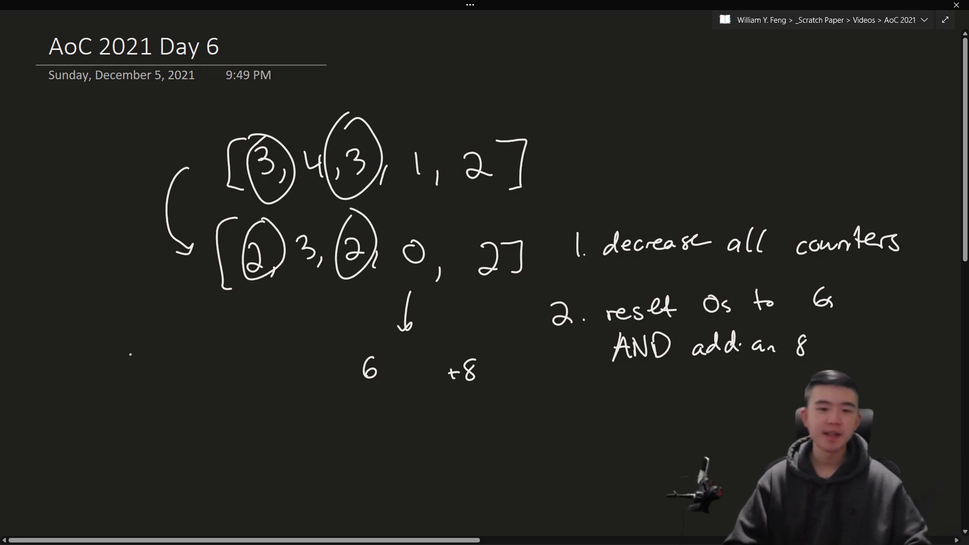
drag(80, 321, 272, 495)
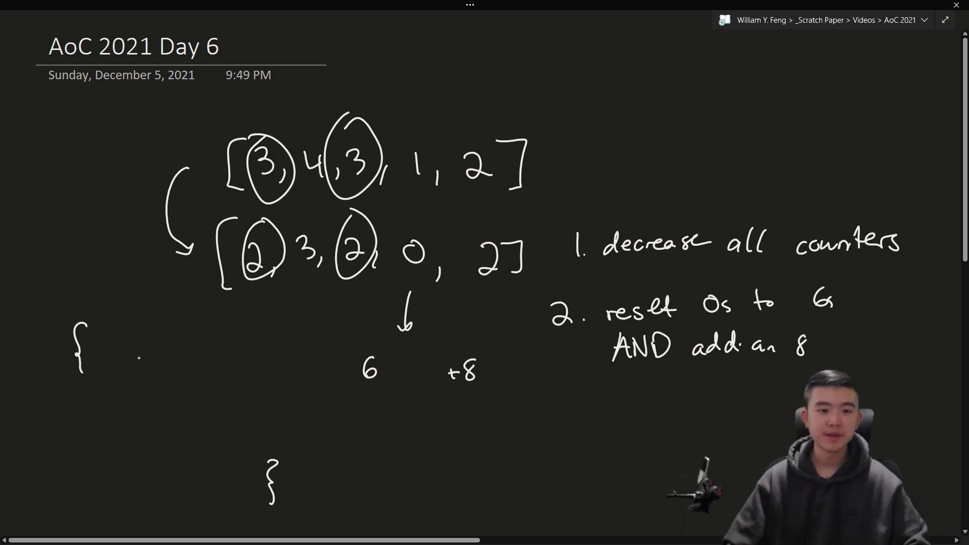
text(k)
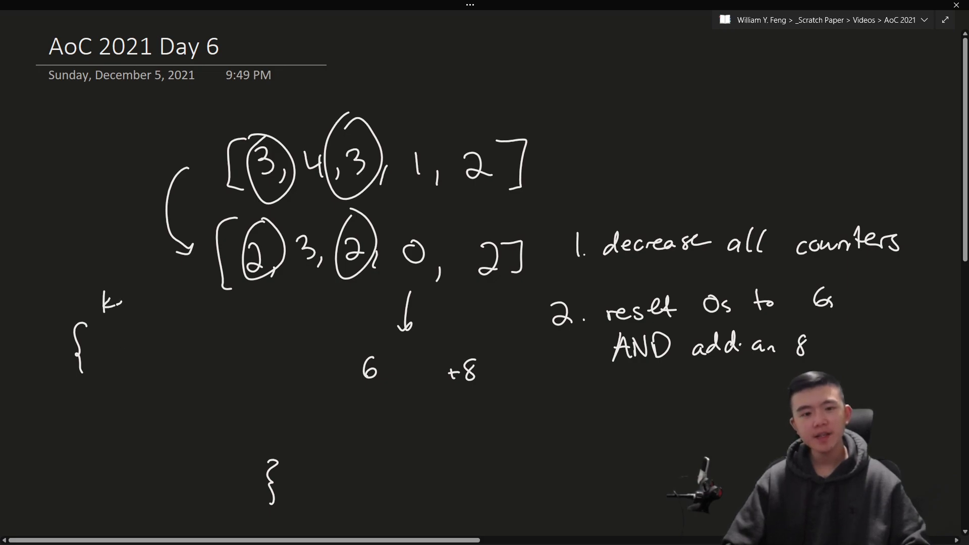
text(key in freq:)
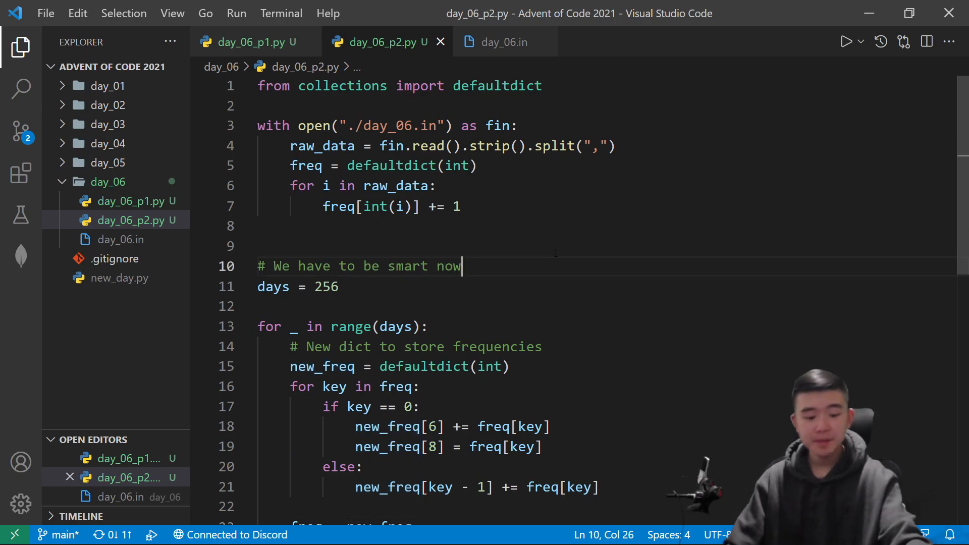
double_click(496, 85)
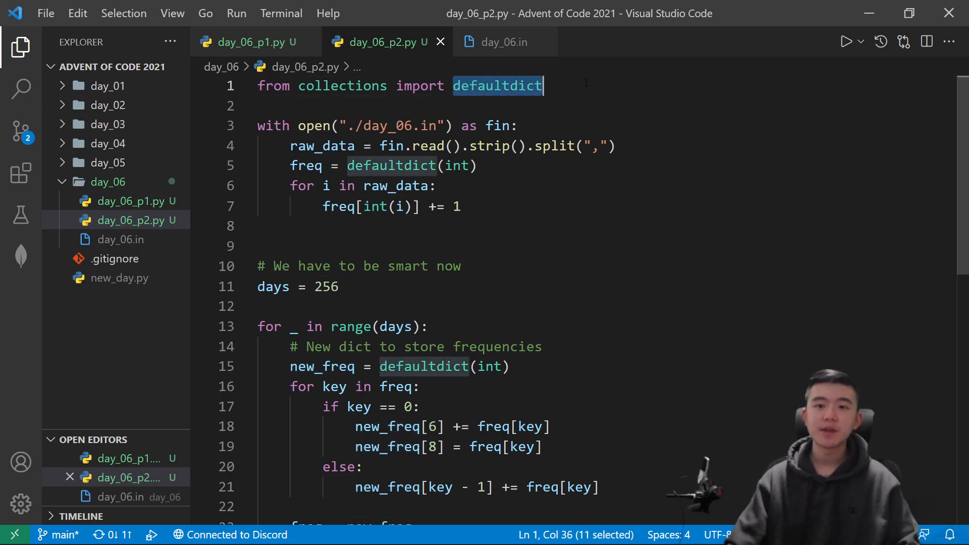
click(437, 186)
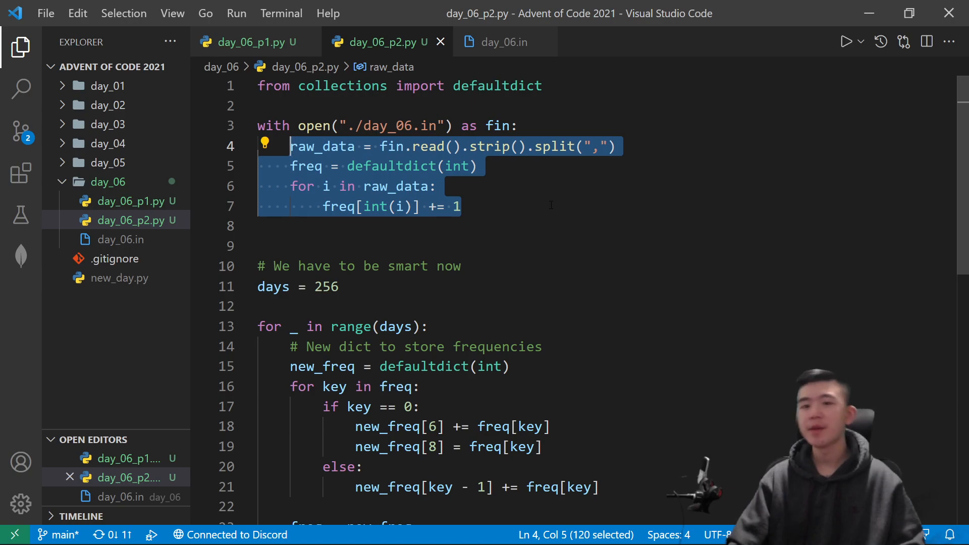
click(478, 166)
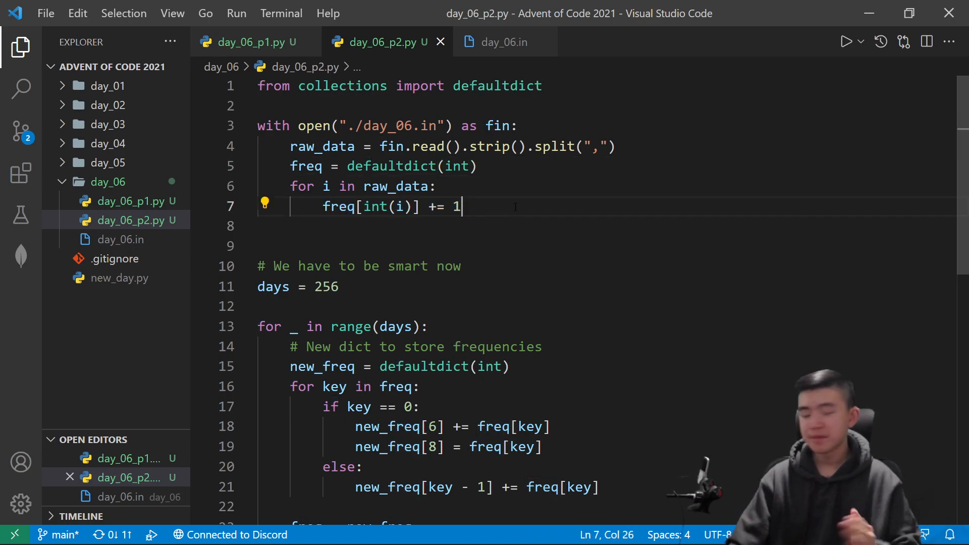
drag(428, 206, 462, 206)
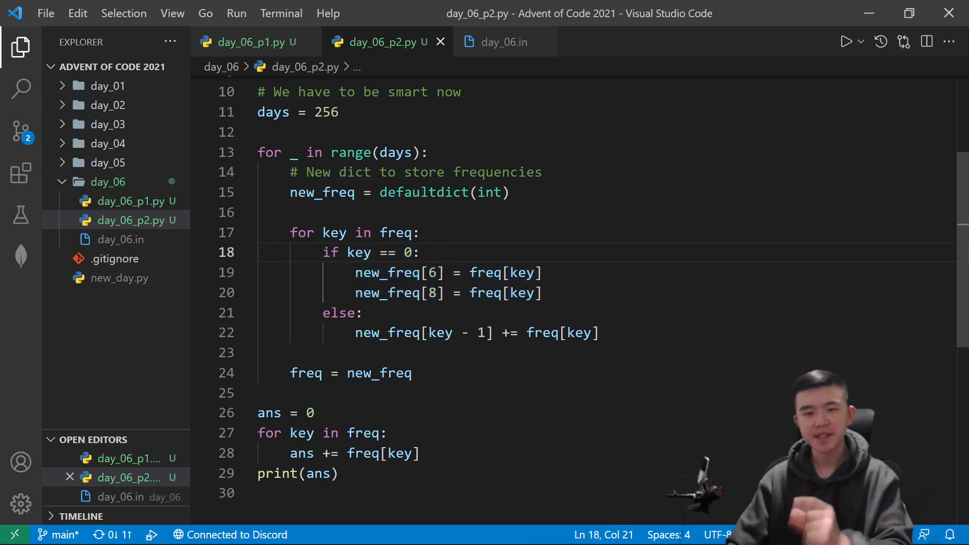
Change line 19 to new_freq[6] += freq[key] and highlight every use of freq
click(454, 272)
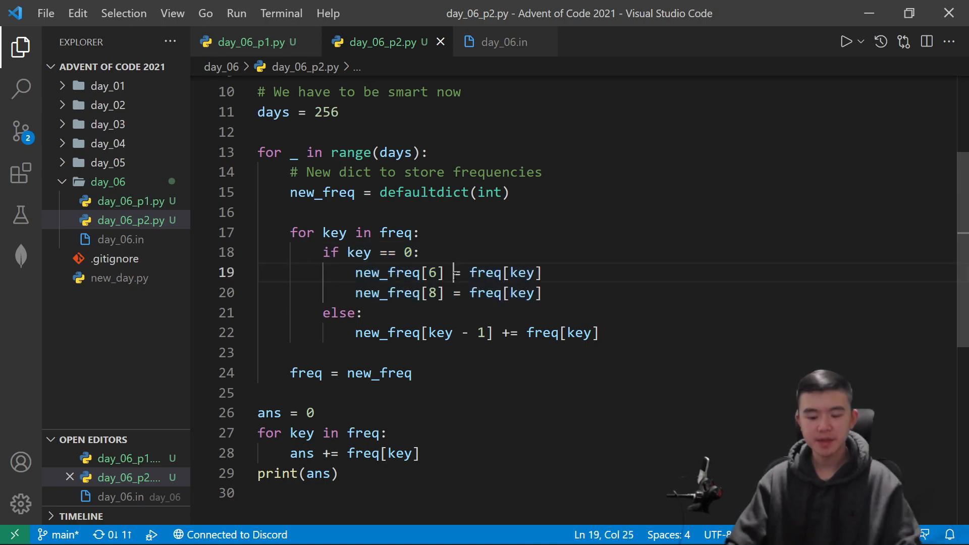
text(+)
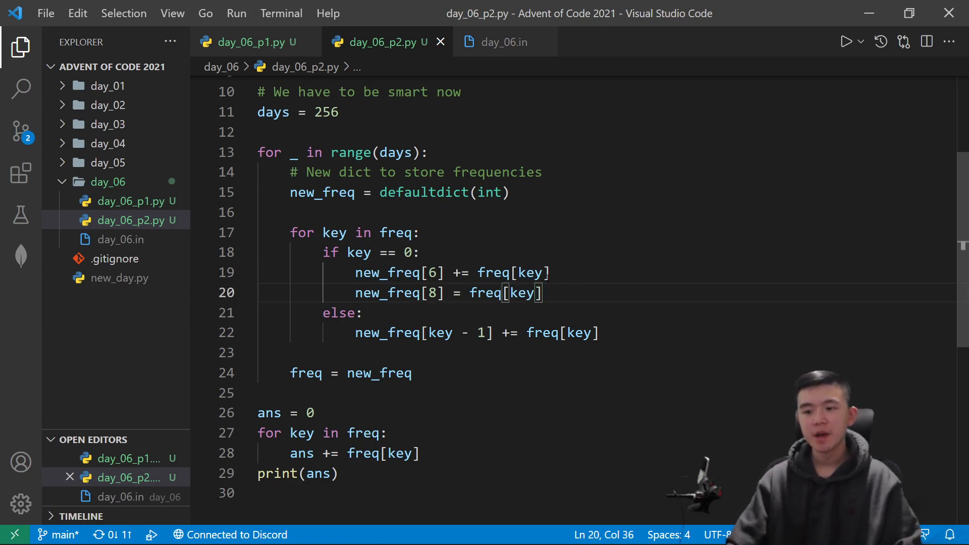
drag(541, 293, 356, 272)
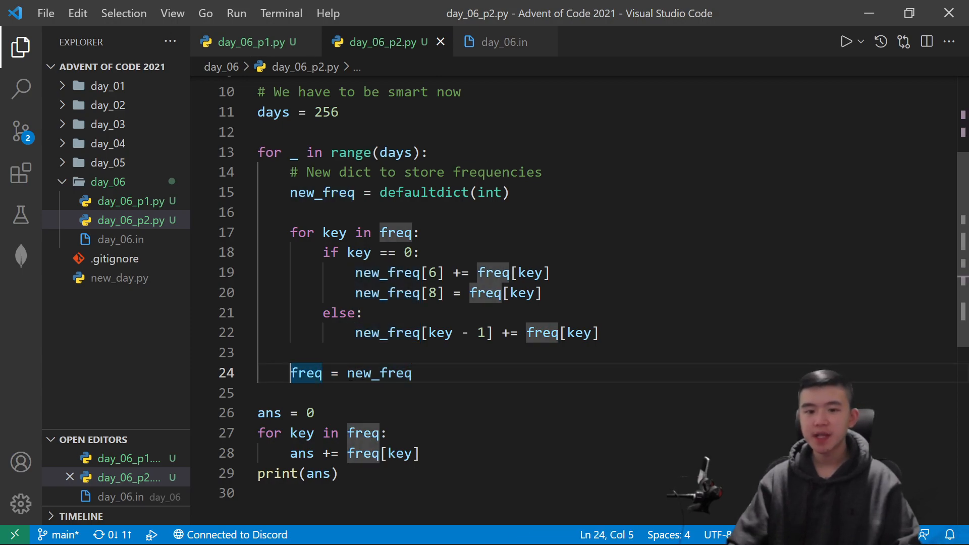
double_click(379, 372)
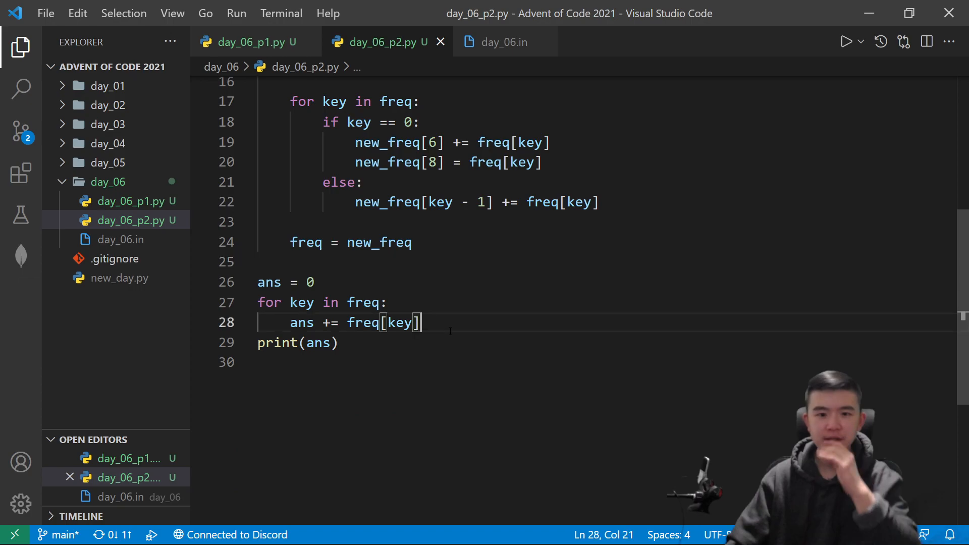
Add a print(freq) line after ans = 0
text(print()
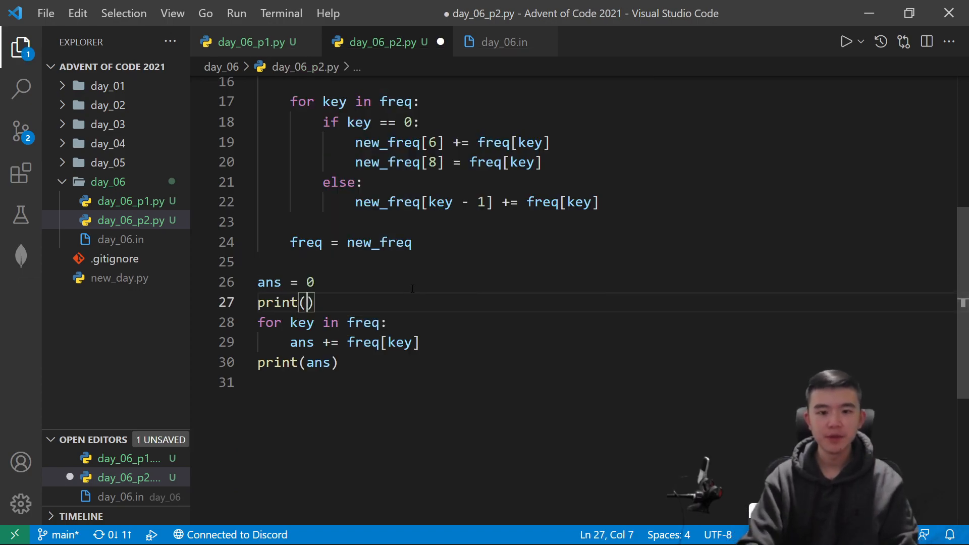
text(freq)
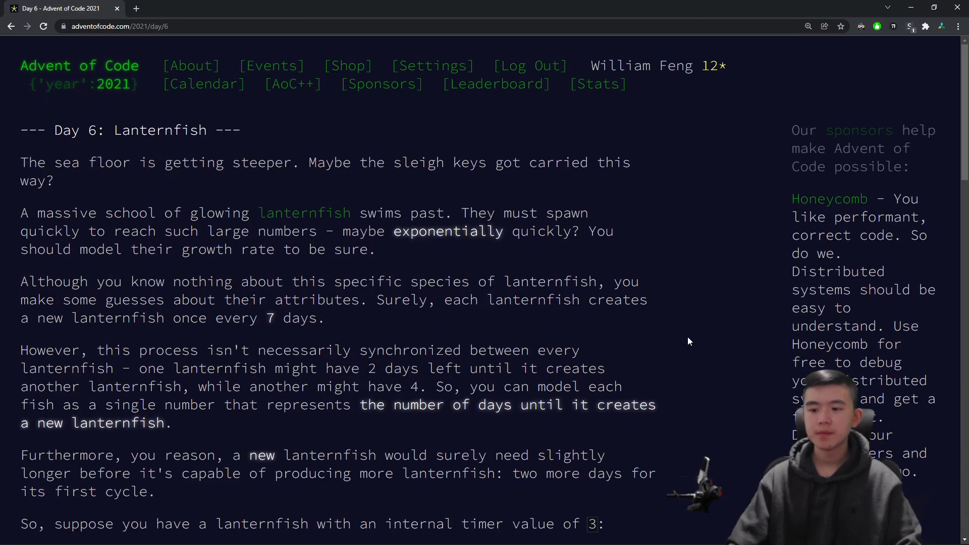
Scroll the Day 6 puzzle page through both accepted answers and the two gold stars
scroll(down, 3)
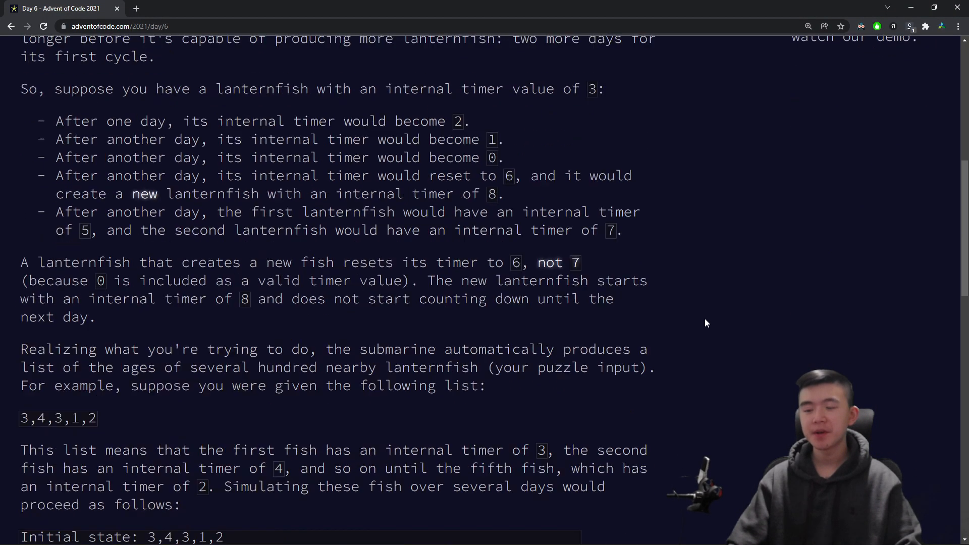
scroll(down, 3)
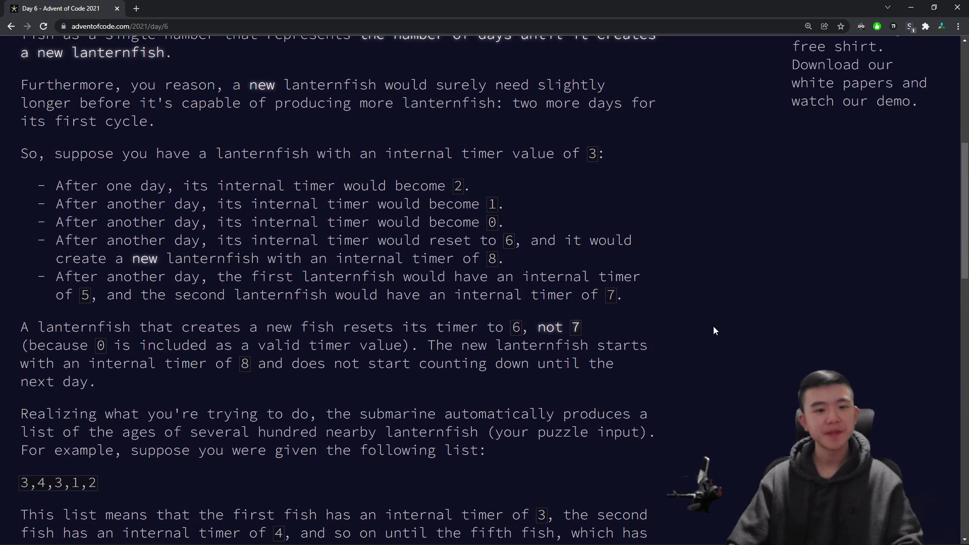
scroll(up, 3)
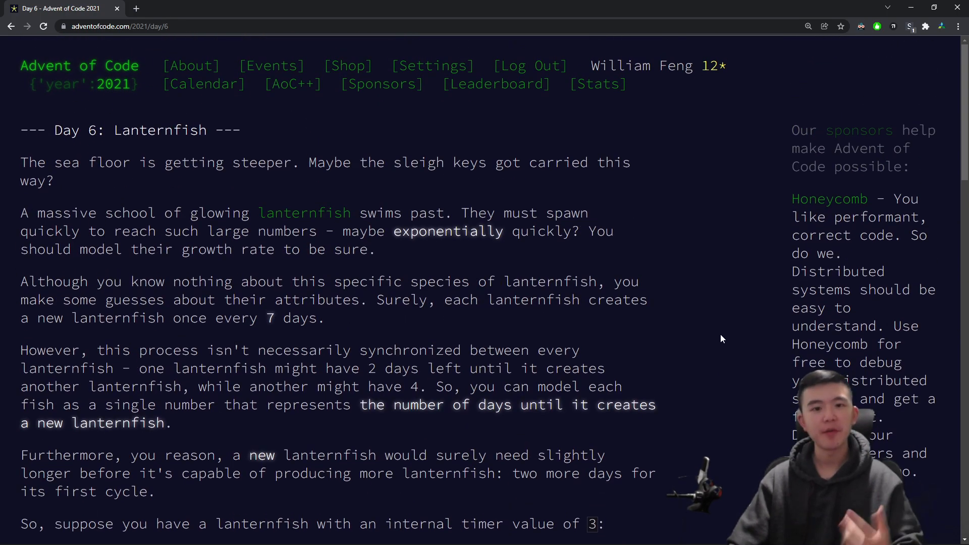
mouse_move(701, 356)
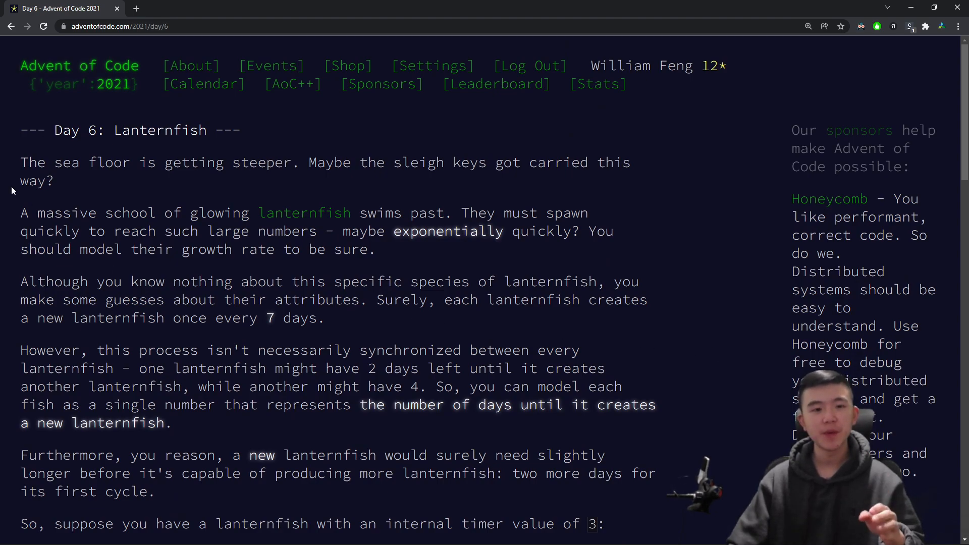
scroll(down, 3)
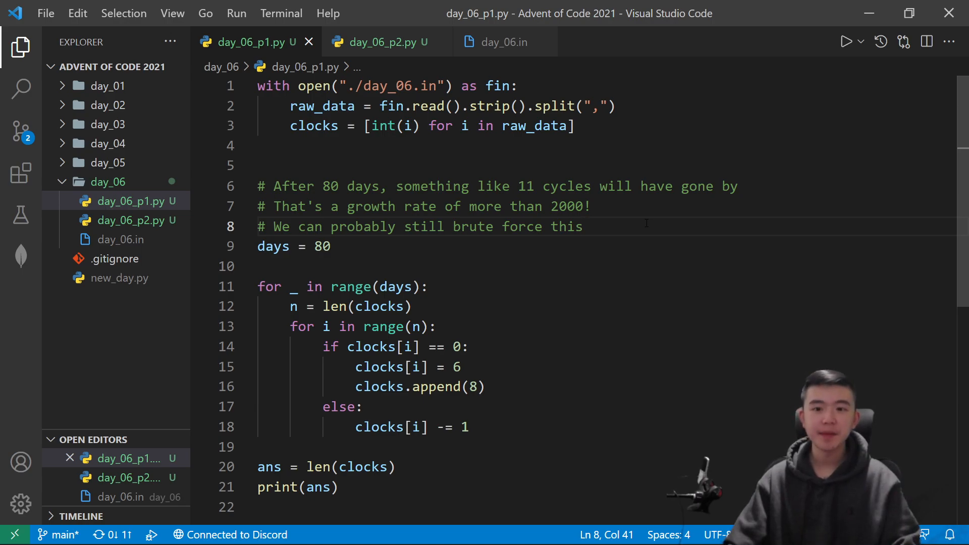
click(376, 41)
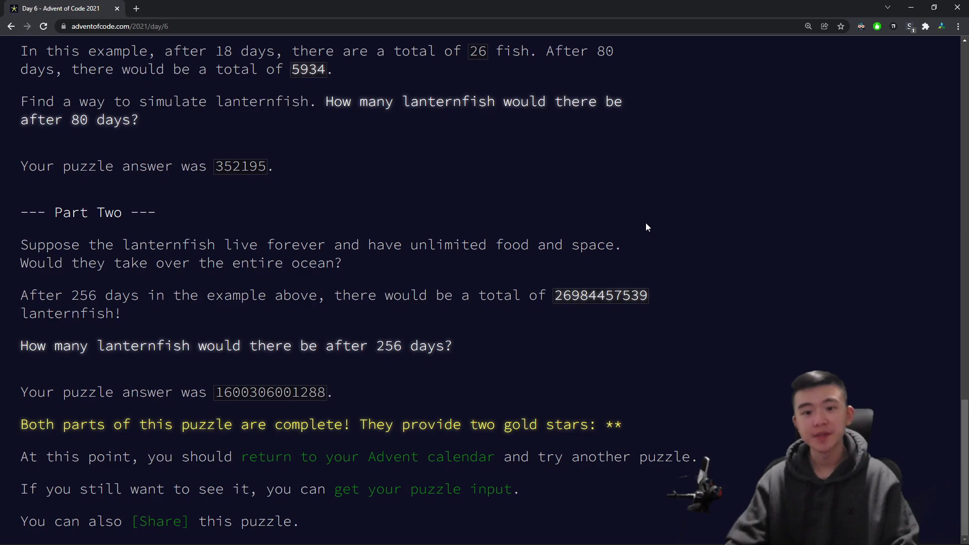
mouse_move(354, 400)
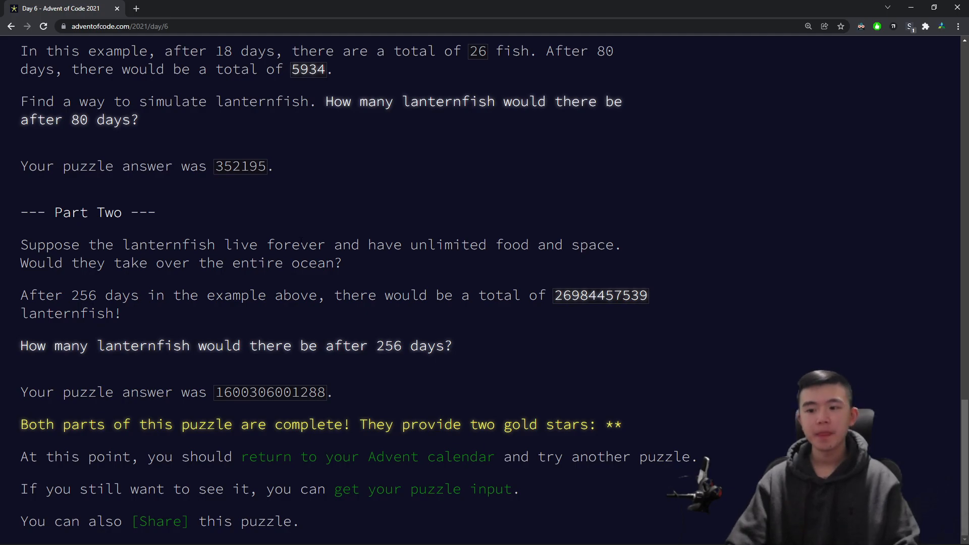
scroll(up, 3)
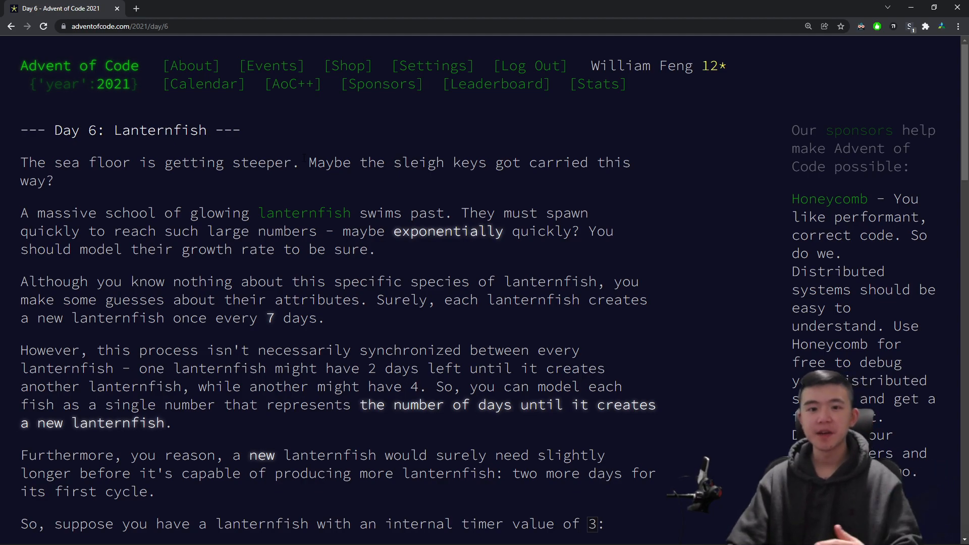
scroll(down, 3)
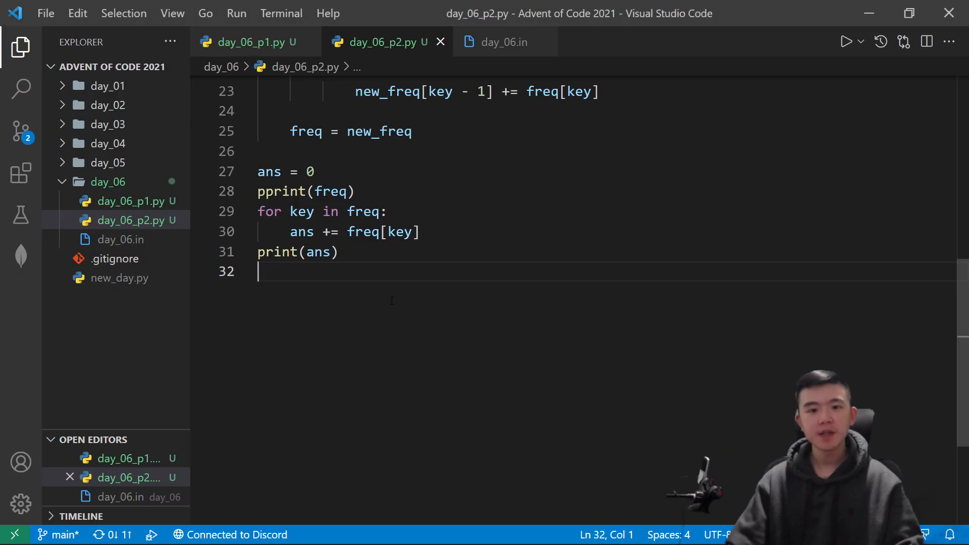
click(250, 42)
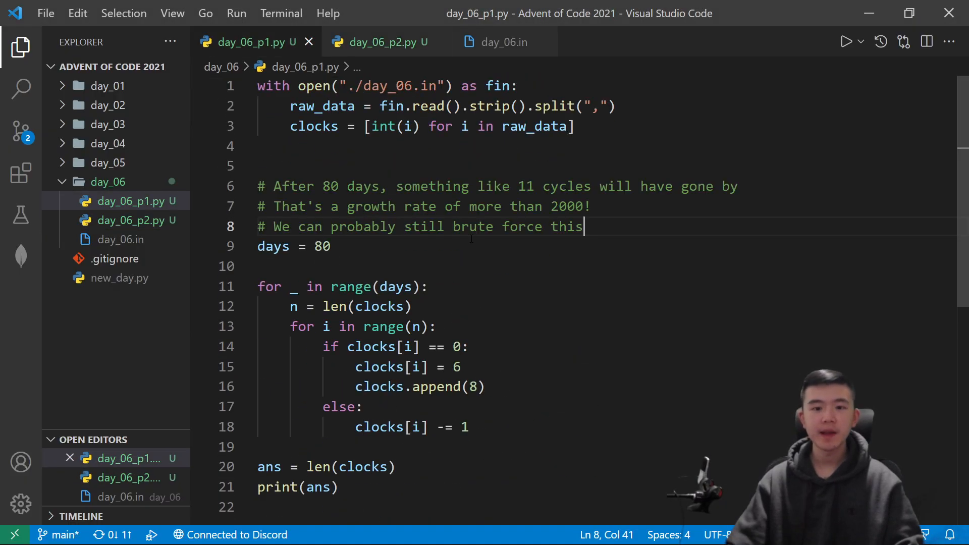
click(377, 41)
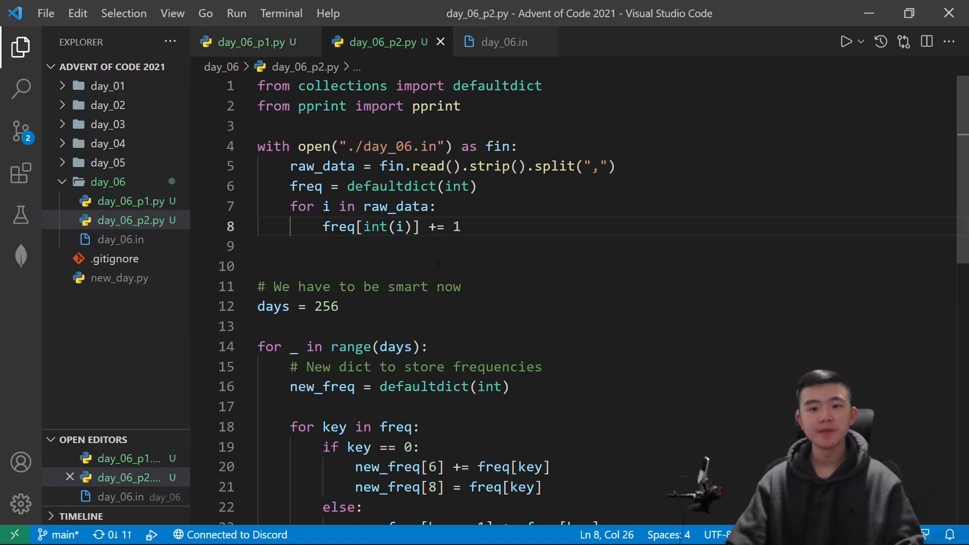
click(339, 305)
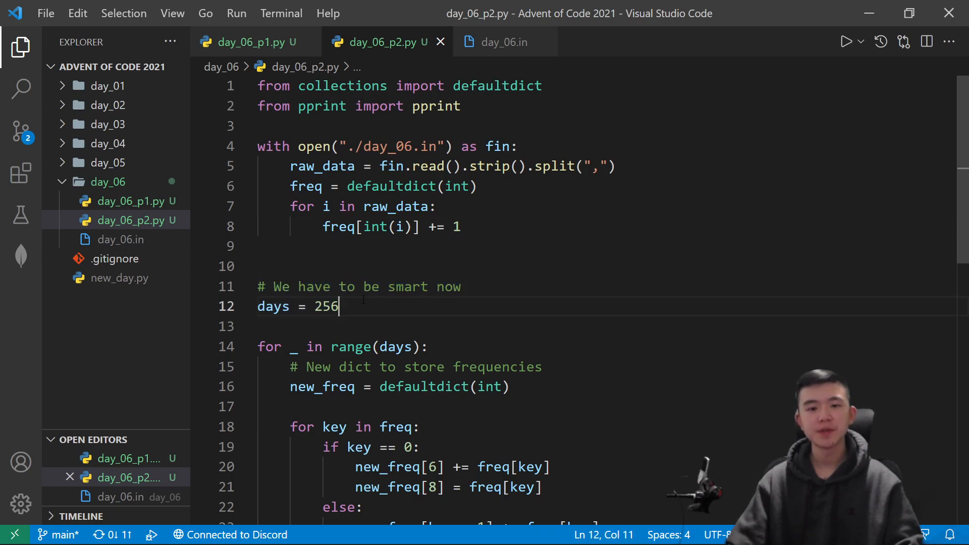
click(249, 43)
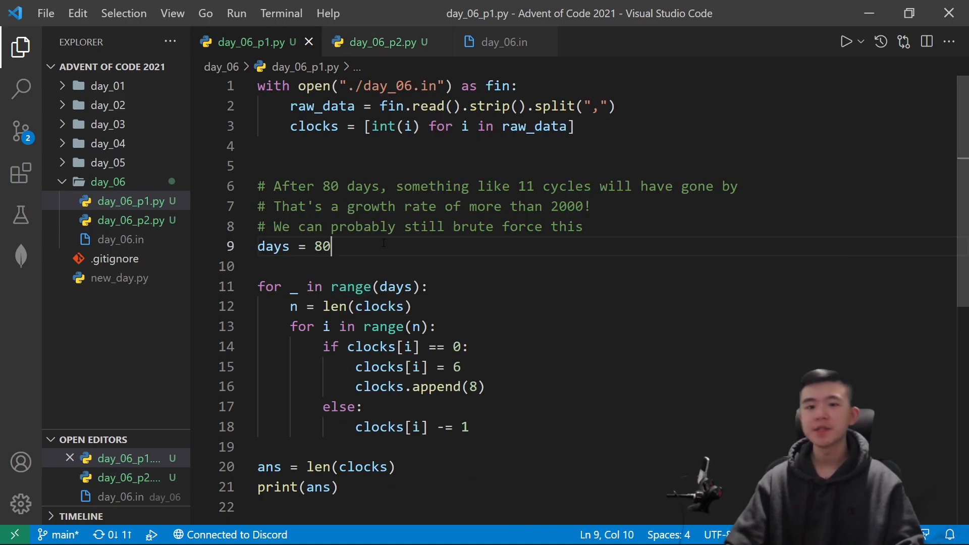
click(376, 42)
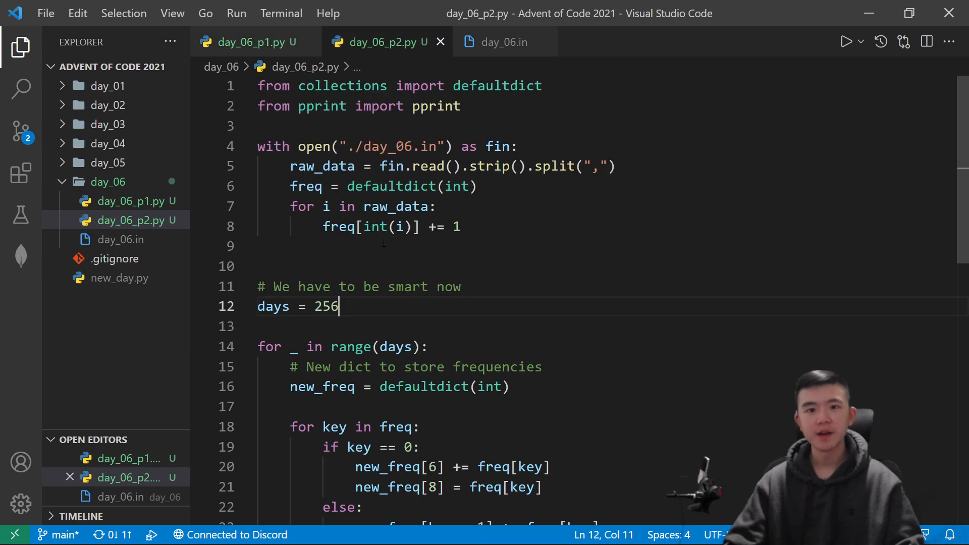